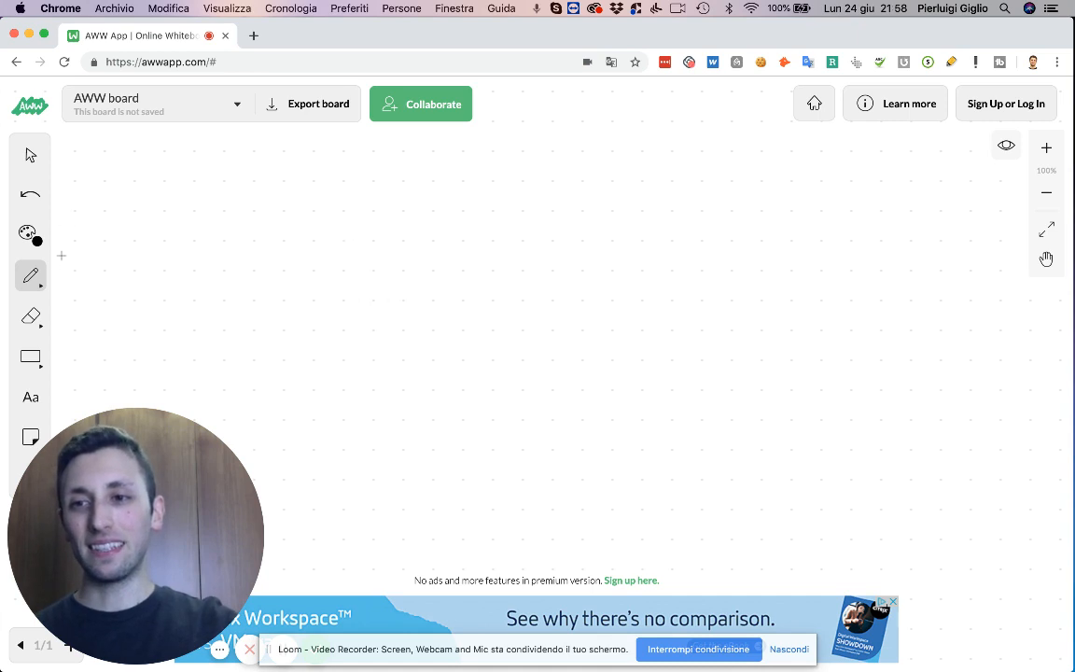
- Set the pen stroke to size 3 and write a large G near the top
left_click(30, 276)
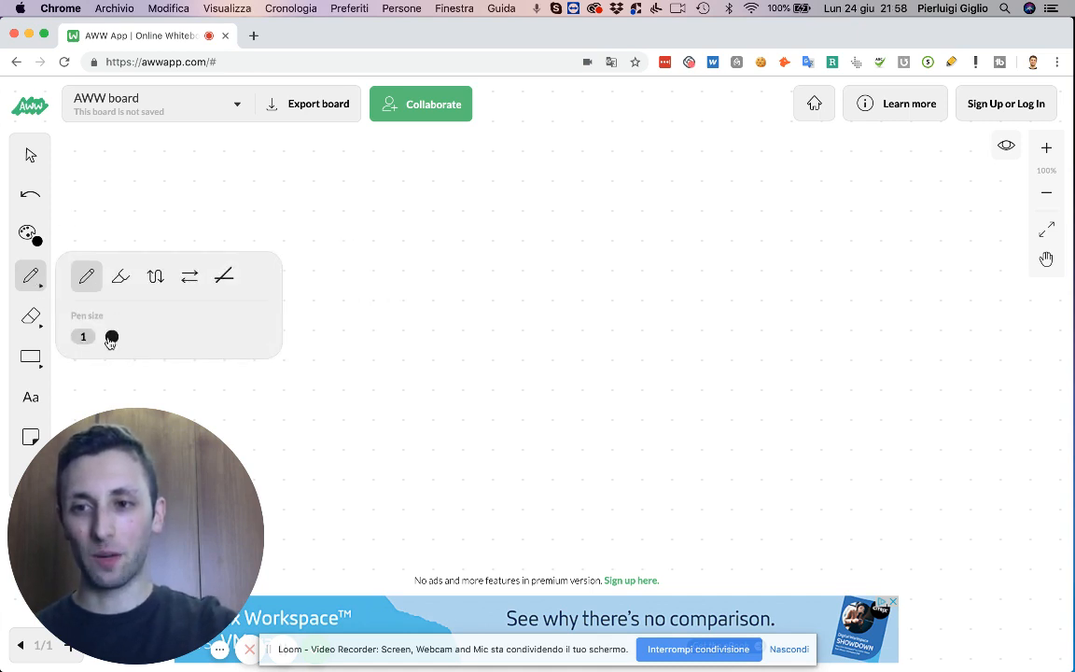
left_click_drag(111, 337, 160, 337)
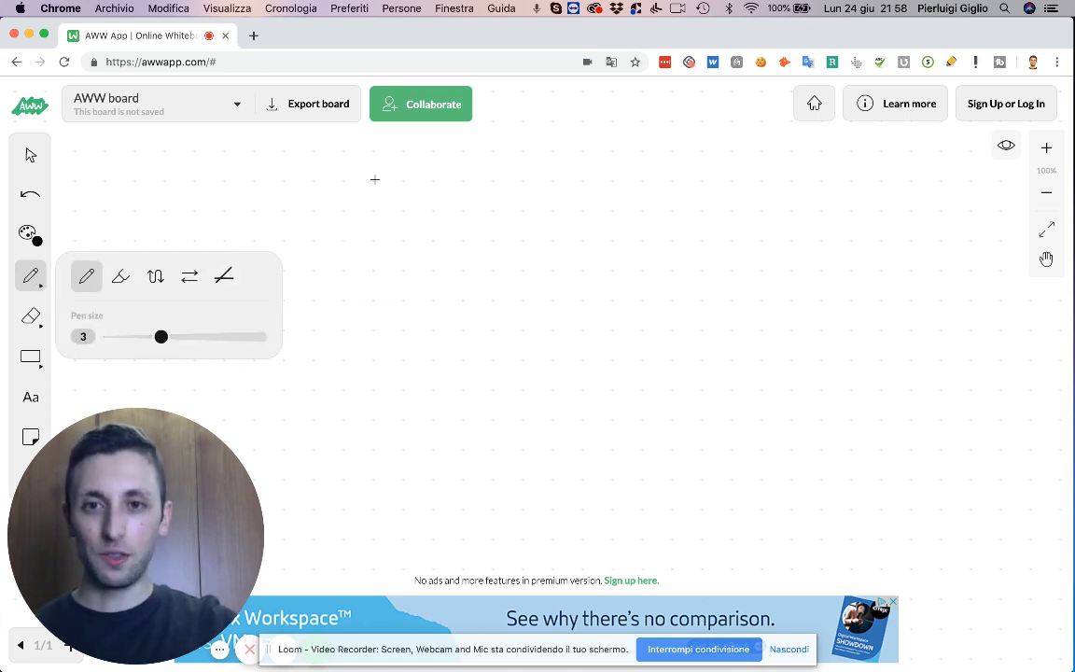
left_click_drag(305, 237, 353, 174)
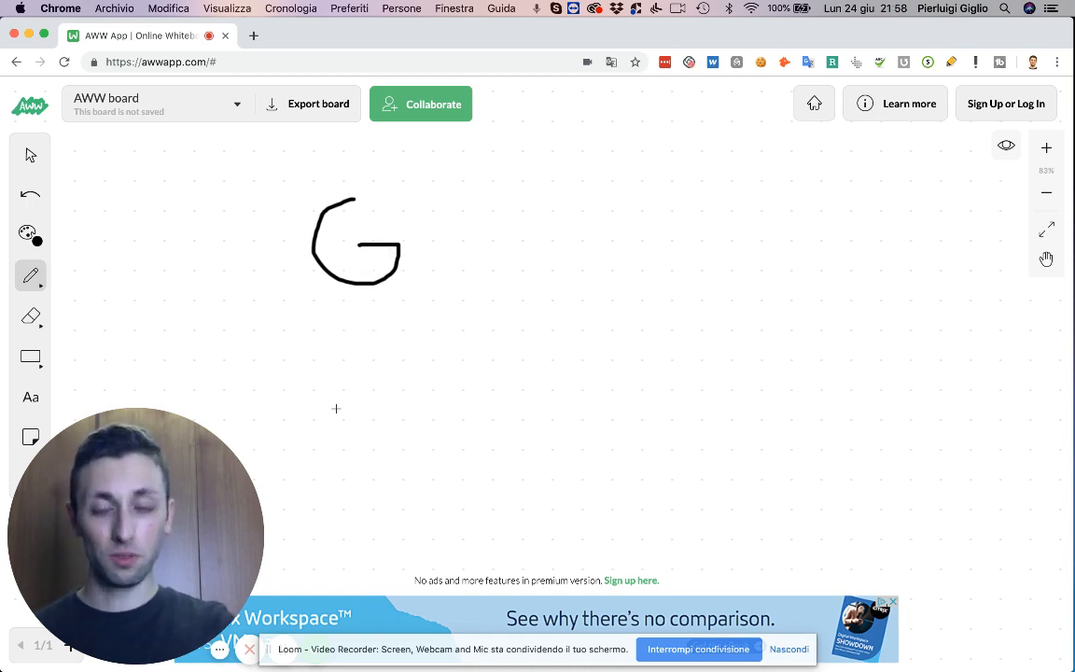
mouse_move(330, 349)
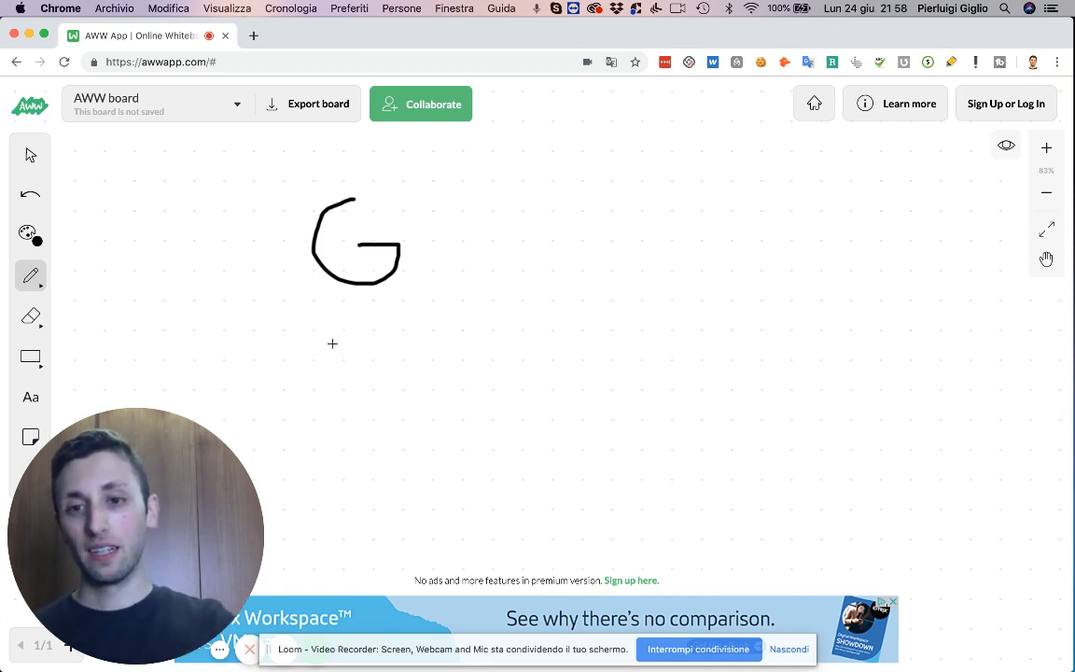
- Write 1, 2 and 3 stacked in a column under the G
left_click_drag(326, 327, 364, 397)
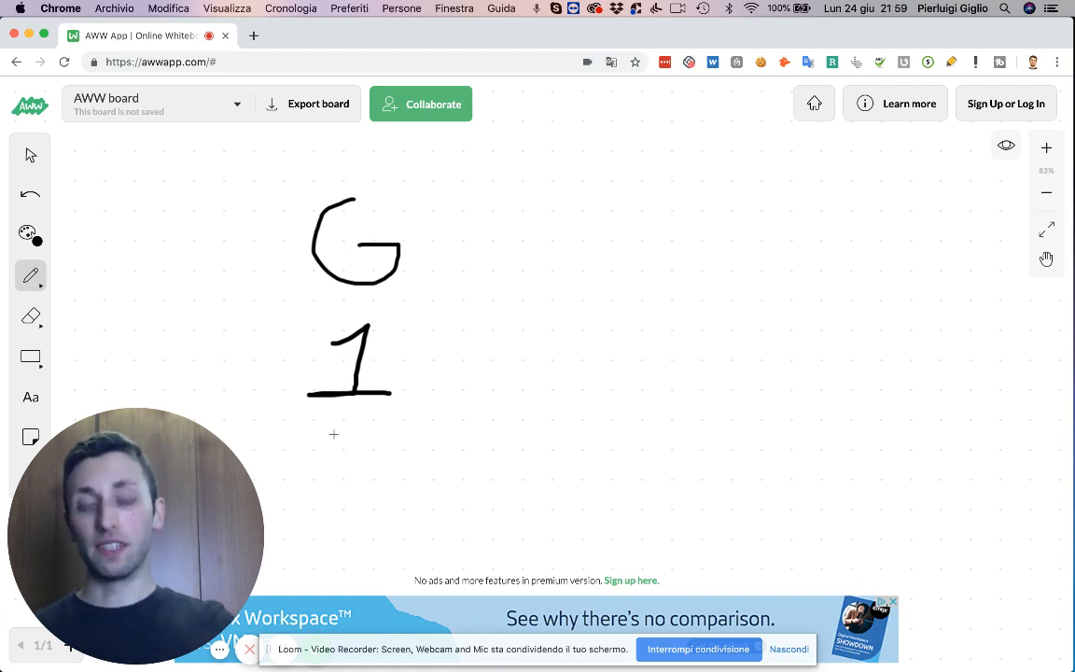
left_click_drag(336, 438, 378, 481)
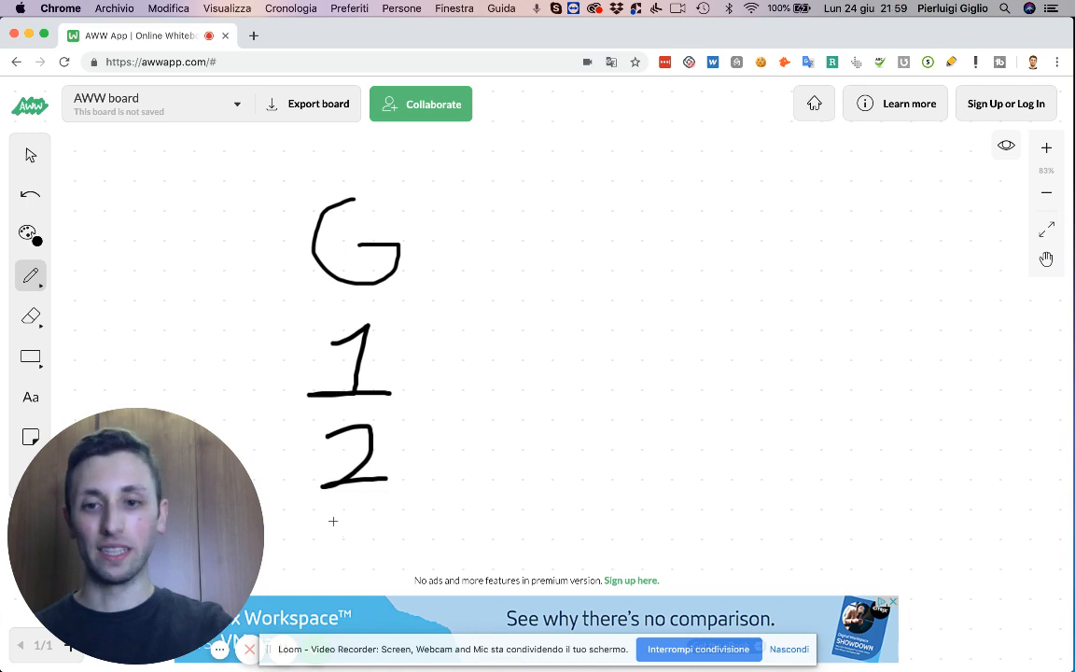
left_click_drag(336, 523, 369, 560)
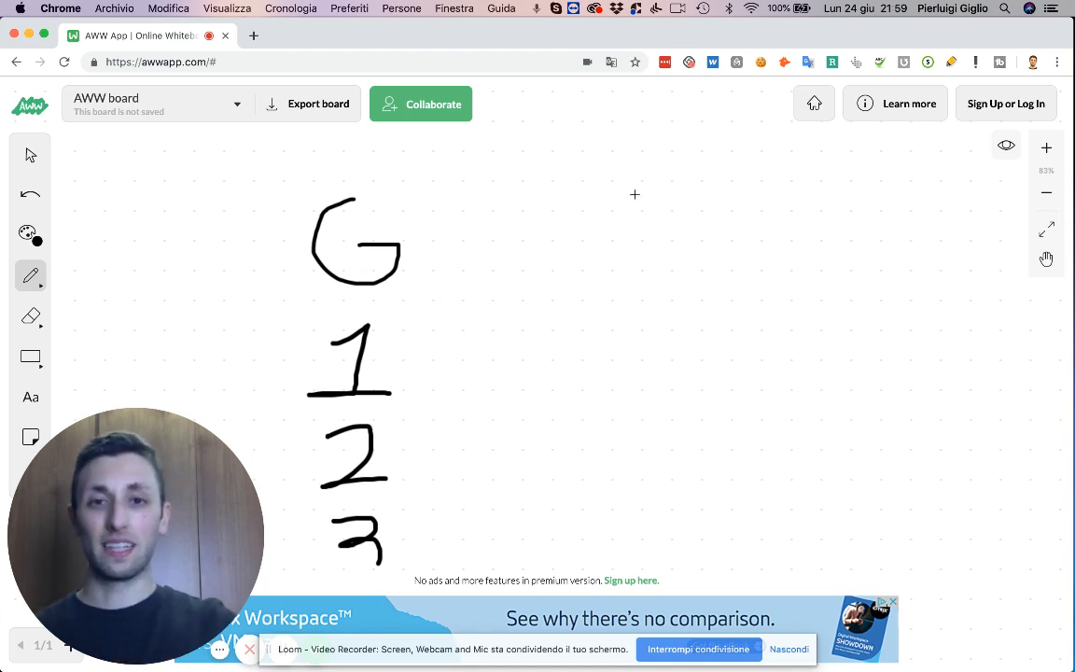
mouse_move(564, 220)
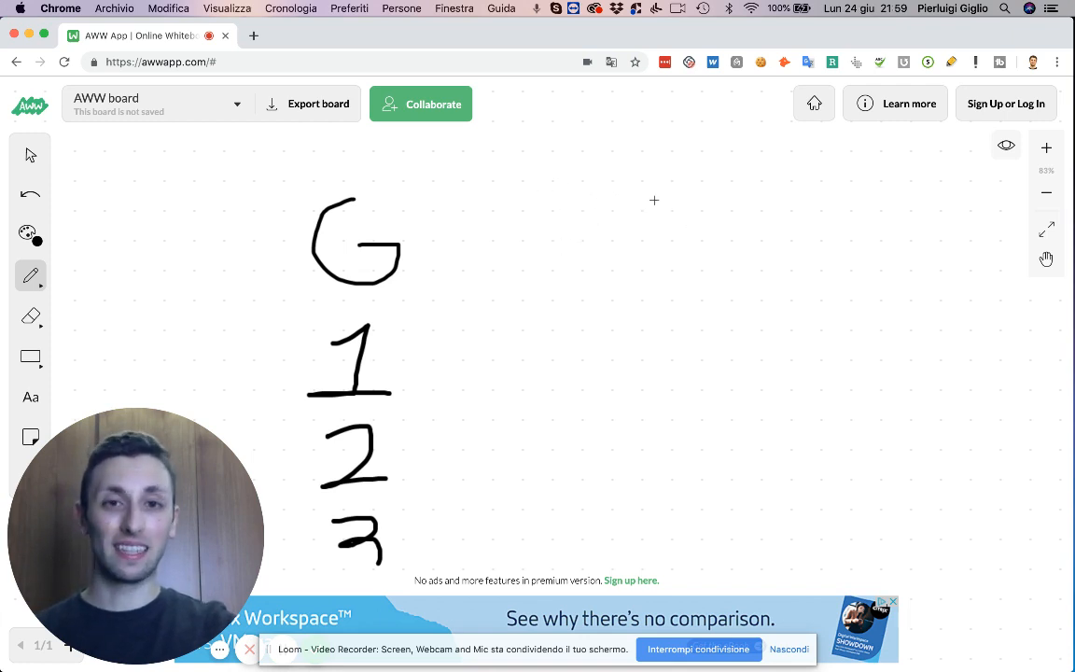
- Write a P heading right of G, then 1 below it and begin a 2
left_click_drag(650, 191, 654, 300)
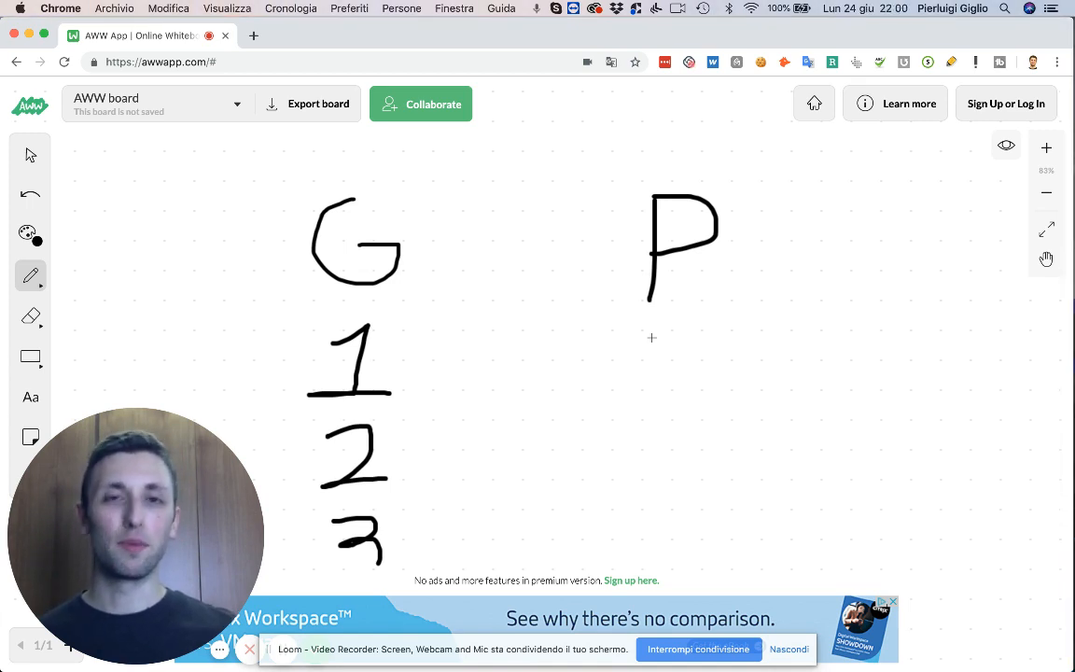
mouse_move(666, 365)
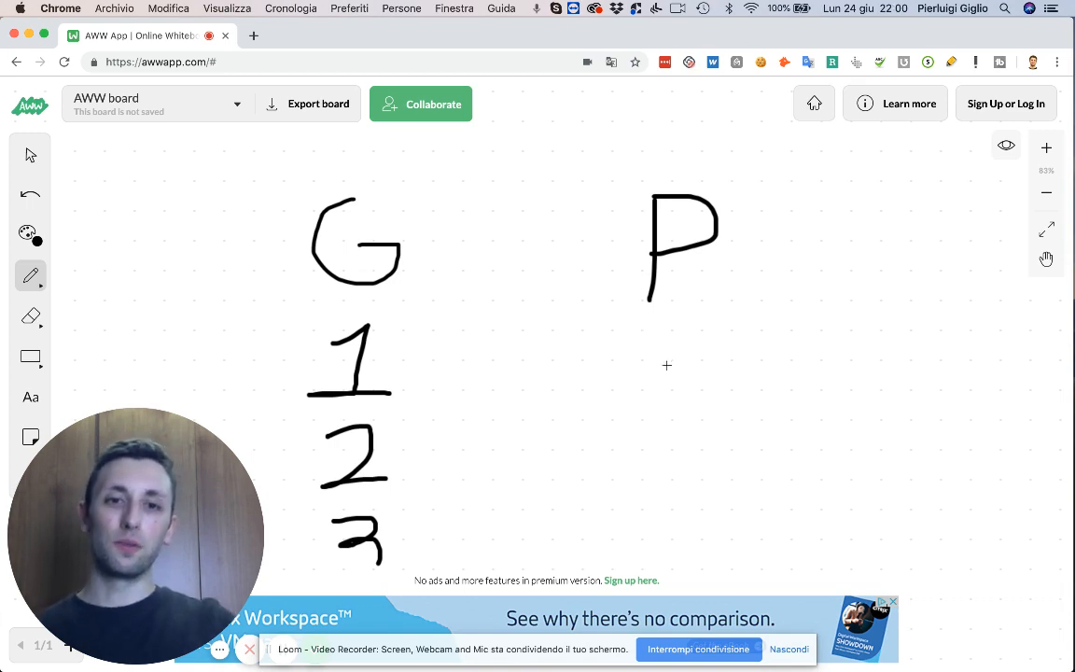
left_click_drag(635, 336, 644, 397)
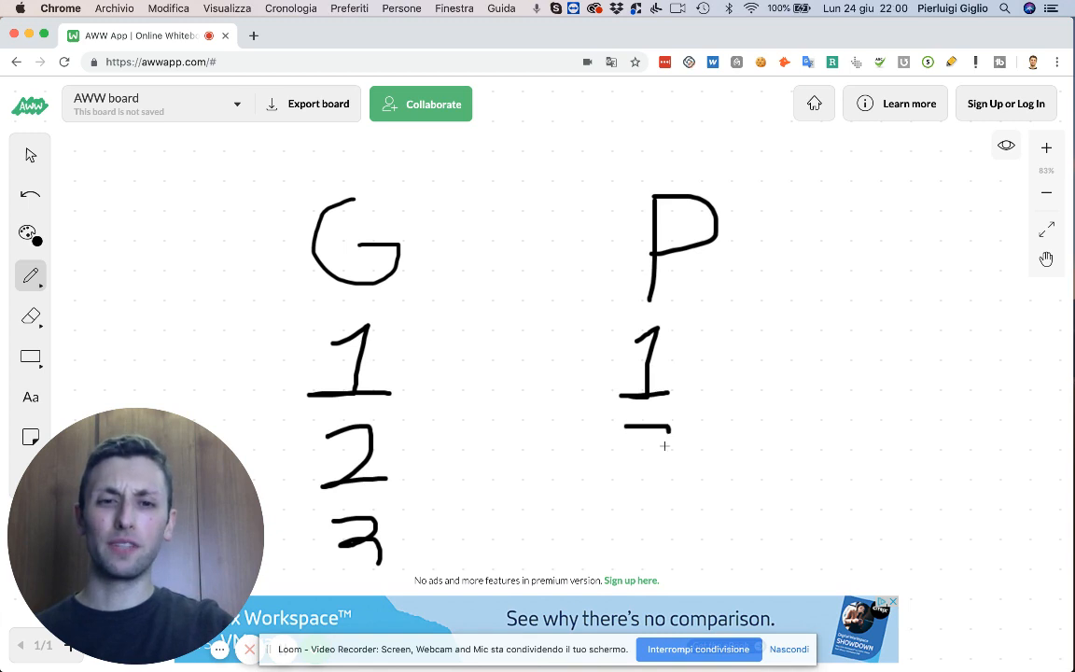
left_click_drag(654, 429, 644, 481)
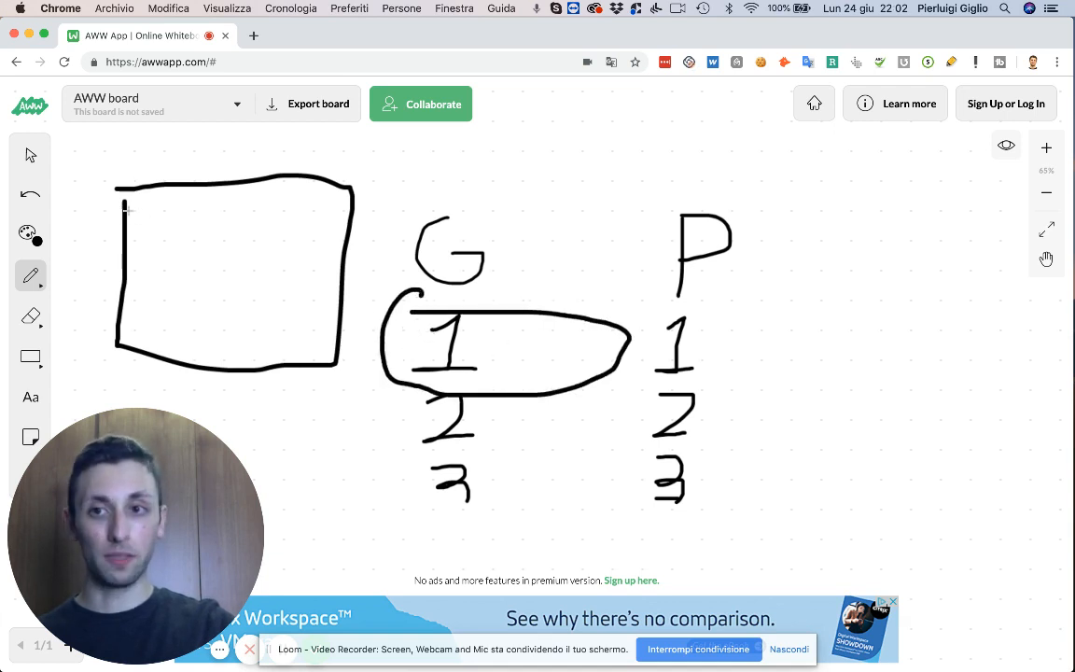
- Divide the box with two horizontal lines and number its sections 1, 2 and 3
left_click_drag(123, 255, 332, 258)
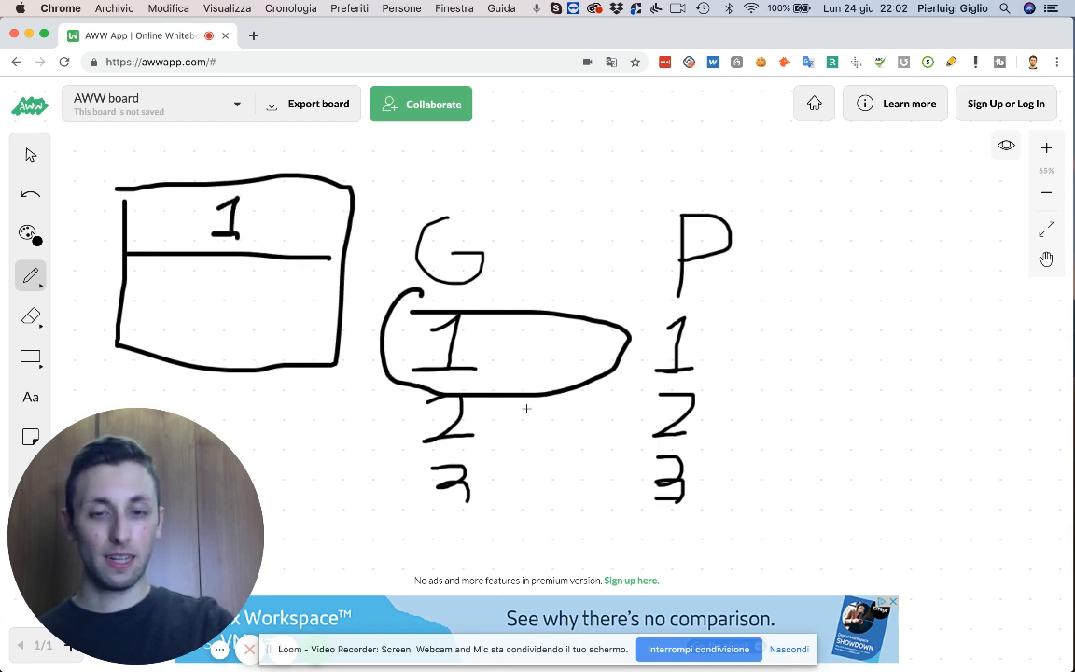
left_click_drag(397, 397, 634, 480)
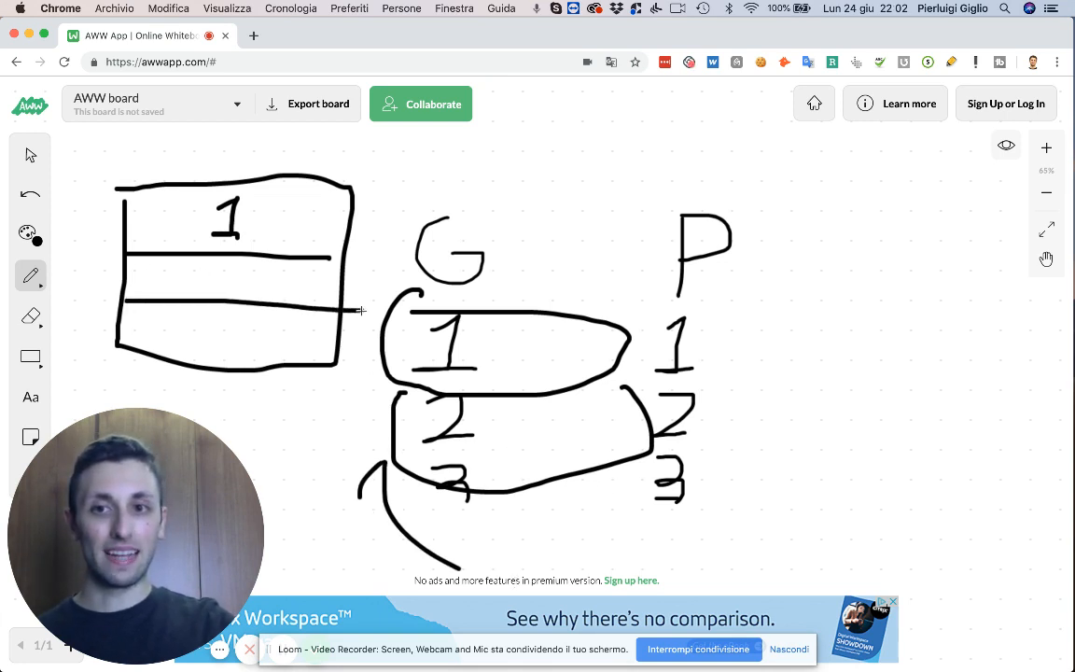
left_click_drag(215, 266, 238, 294)
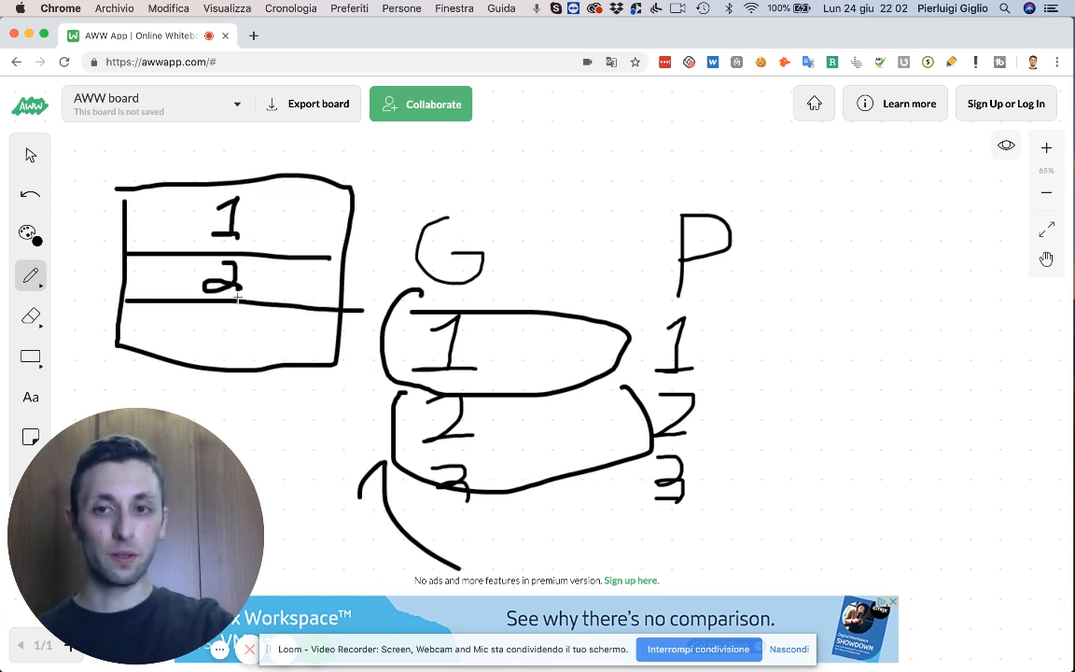
left_click_drag(224, 327, 215, 364)
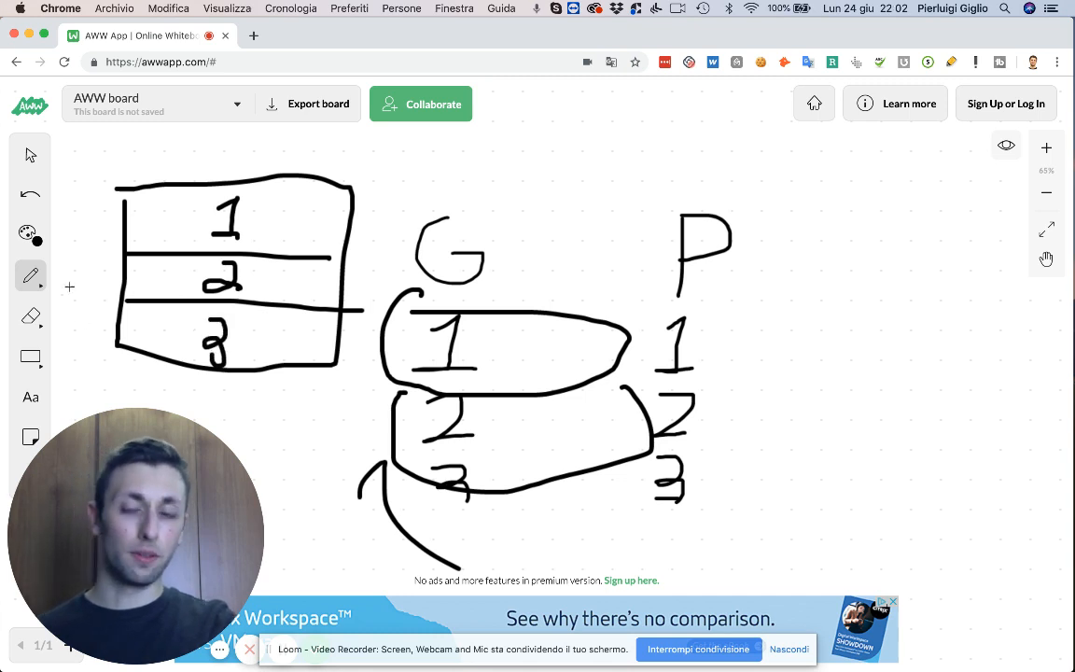